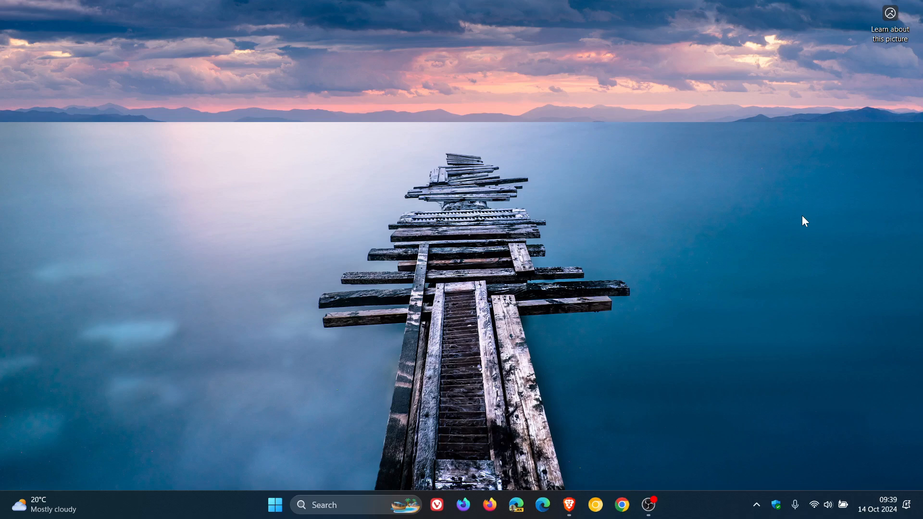
{"action": "mouse_move", "coordinate": [567, 505]}
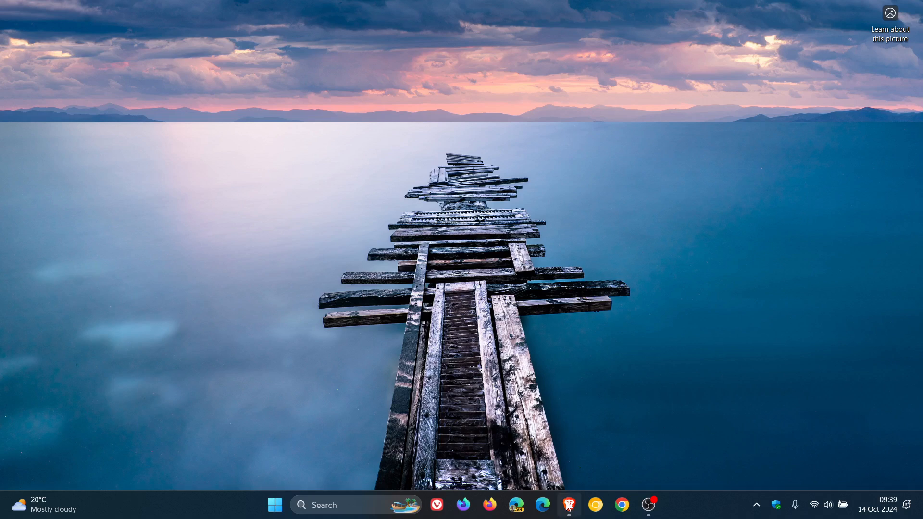
Bring rufus.ie forward and scroll to the Latest releases table listing rufus-4.6_BETA.exe.
{"action": "left_click", "coordinate": [568, 505]}
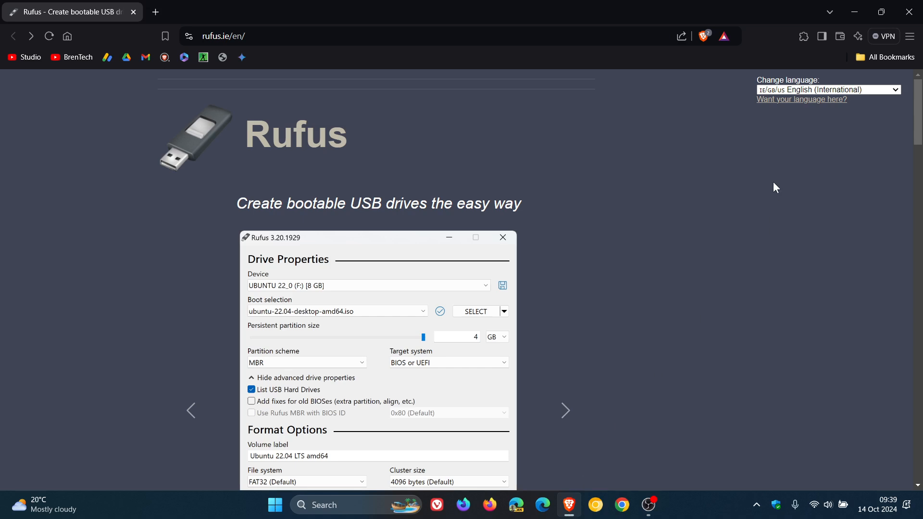
{"action": "scroll", "scroll_direction": "down", "scroll_amount": 3}
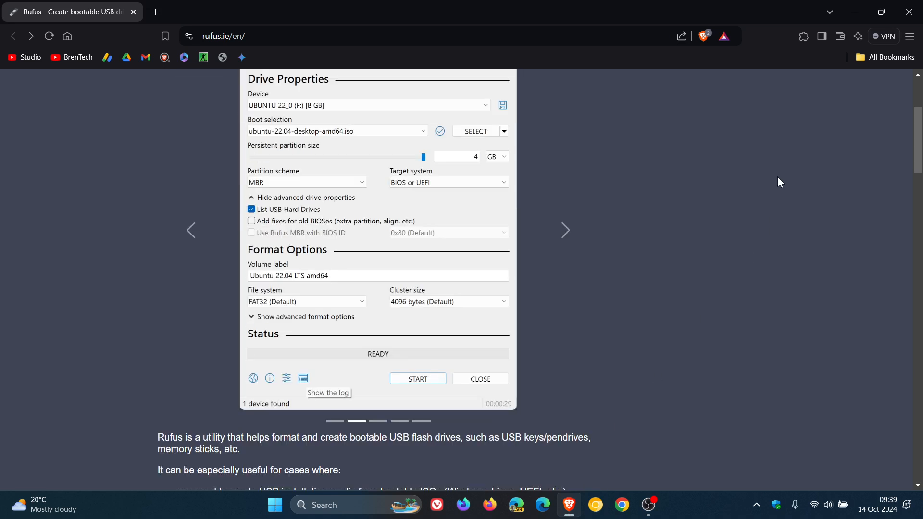
{"action": "scroll", "scroll_direction": "down", "scroll_amount": 3}
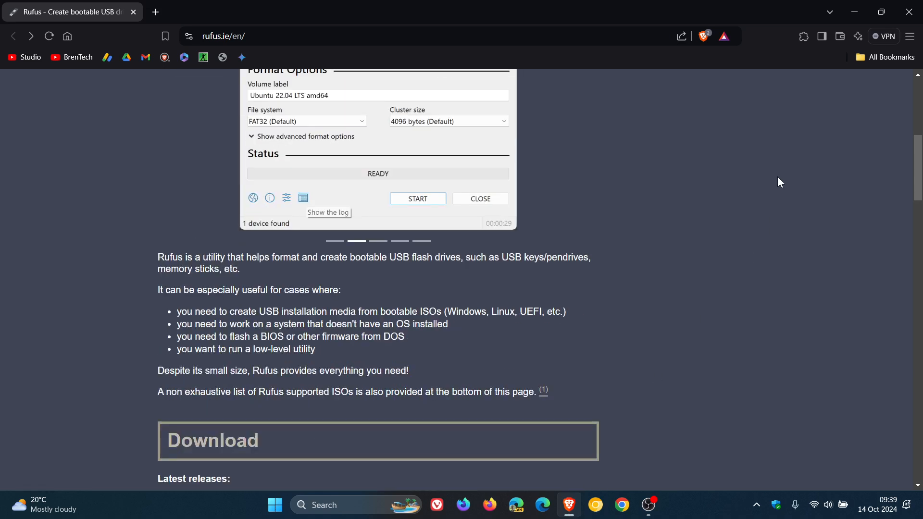
{"action": "scroll", "scroll_direction": "down", "scroll_amount": 3}
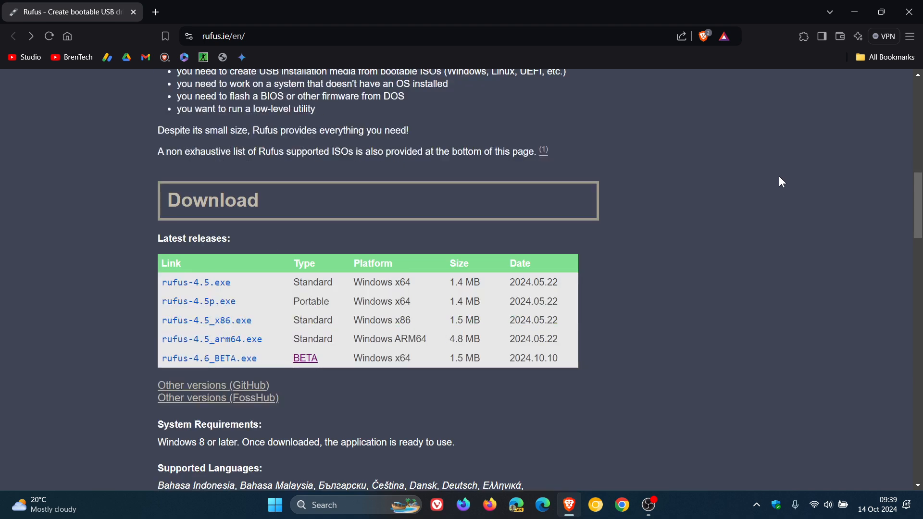
{"action": "scroll", "scroll_direction": "down", "scroll_amount": 3}
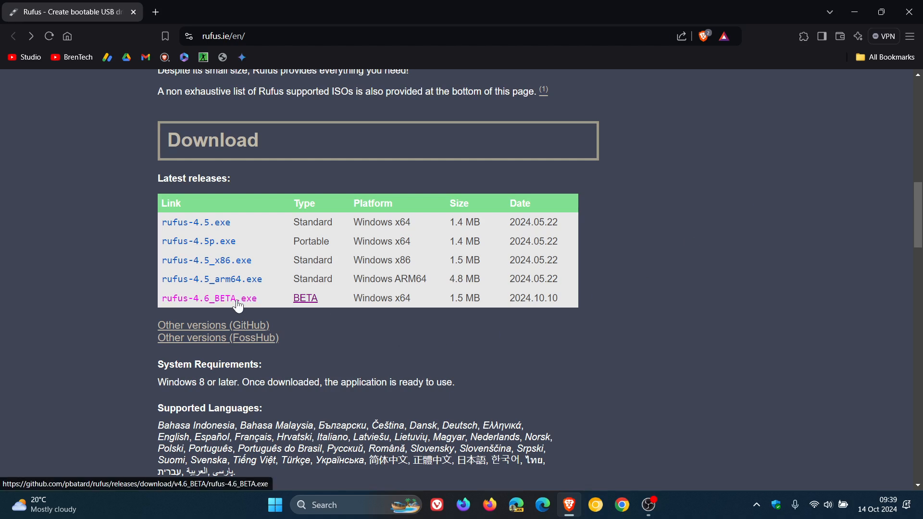
{"action": "mouse_move", "coordinate": [754, 241]}
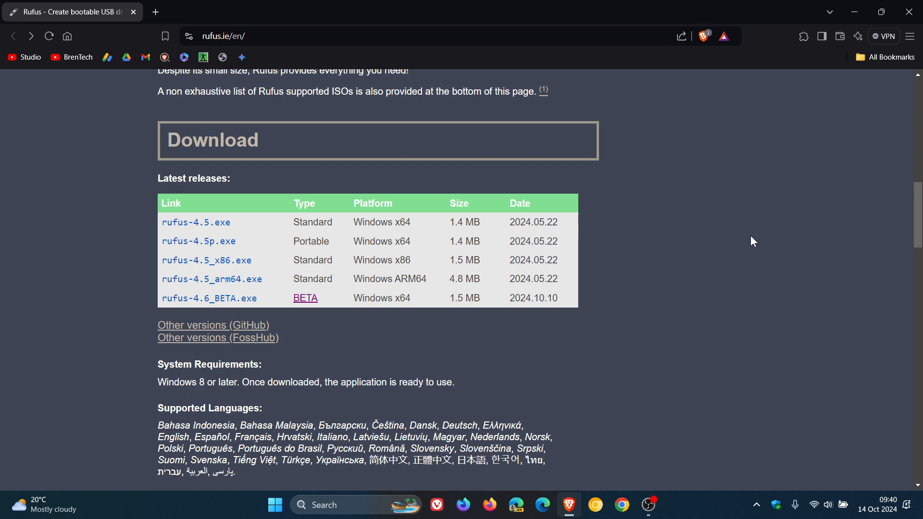
{"action": "mouse_move", "coordinate": [305, 298]}
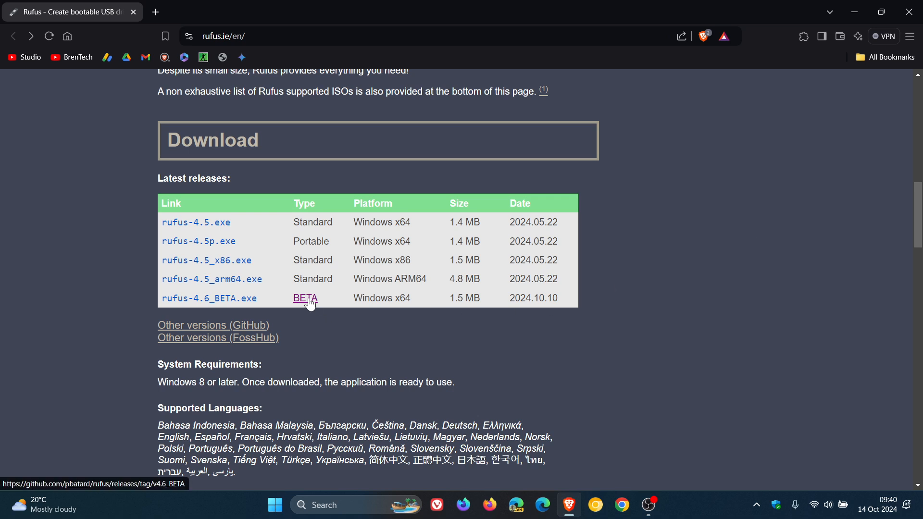
Follow the BETA link to GitHub's Rufus 4.6 BETA pre-release page with its changelog.
{"action": "left_click", "coordinate": [305, 298]}
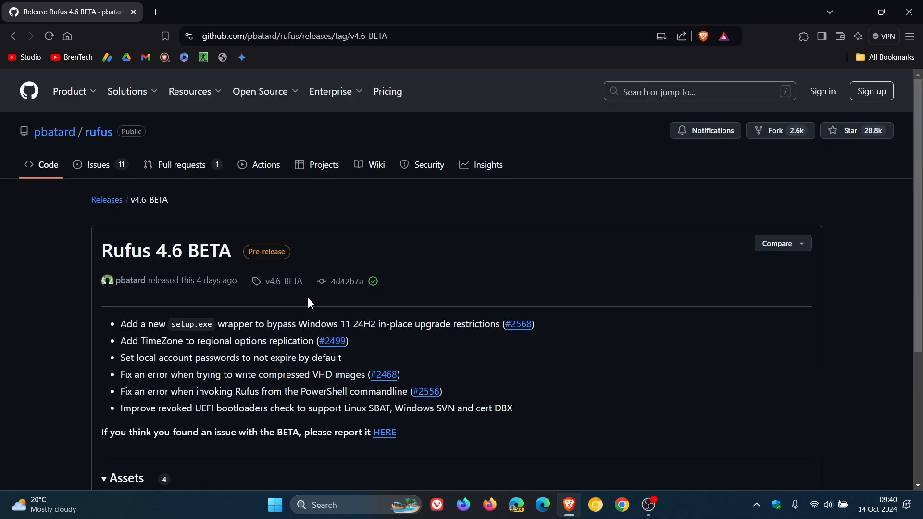
{"action": "mouse_move", "coordinate": [557, 219]}
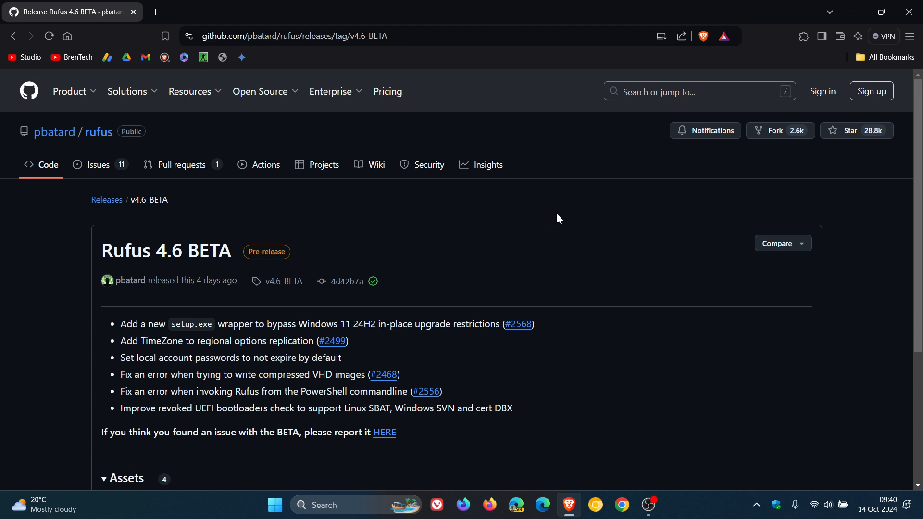
{"action": "mouse_move", "coordinate": [129, 326]}
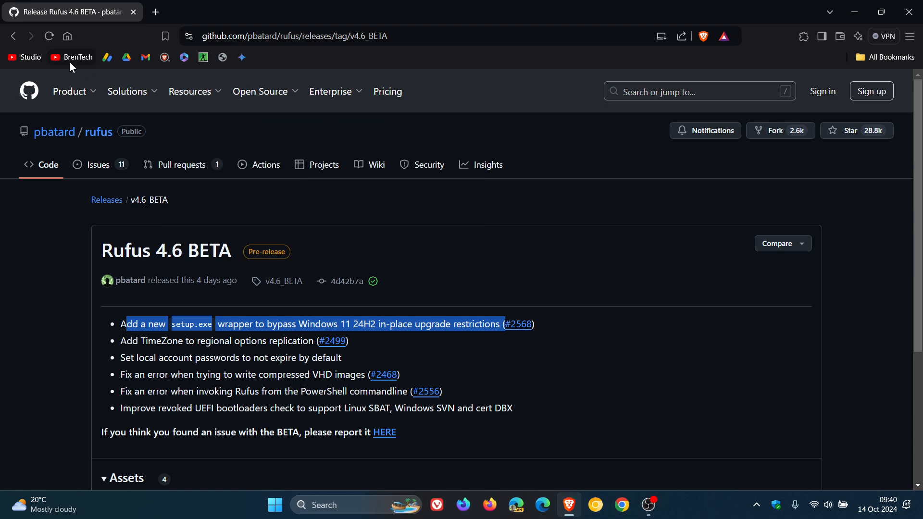
Go back to the rufus.ie Download table listing the 4.6 beta build.
{"action": "left_click", "coordinate": [12, 36]}
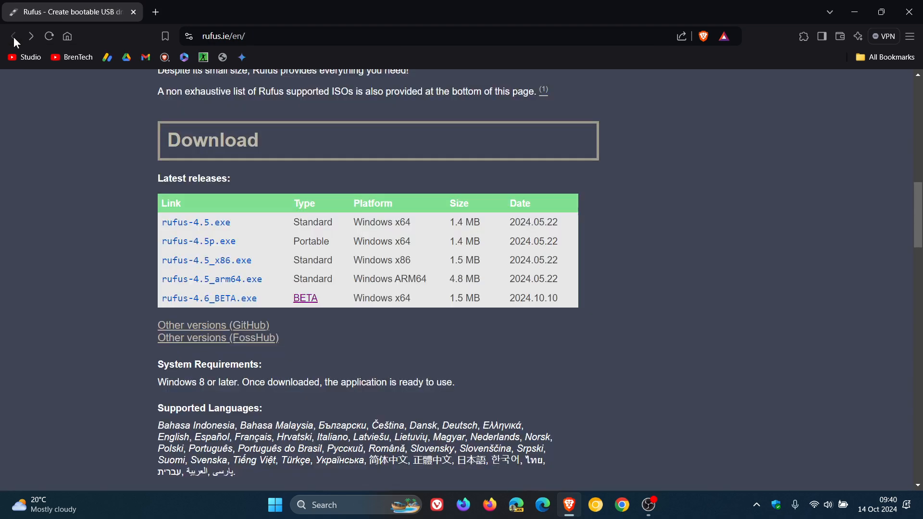
{"action": "mouse_move", "coordinate": [212, 279]}
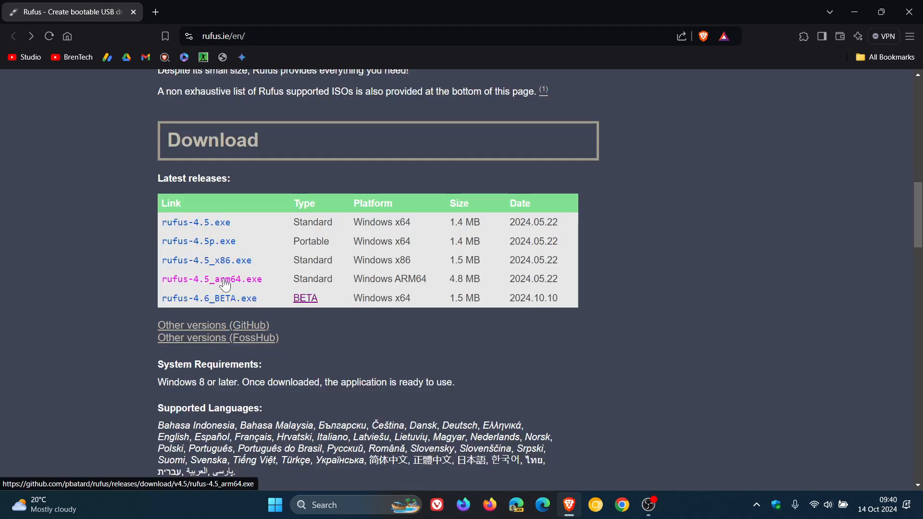
{"action": "mouse_move", "coordinate": [306, 298]}
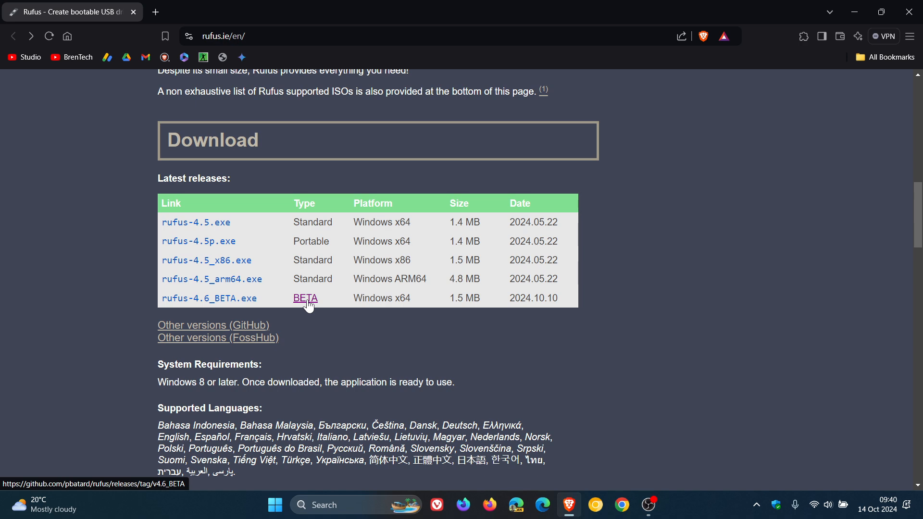
{"action": "mouse_move", "coordinate": [691, 293]}
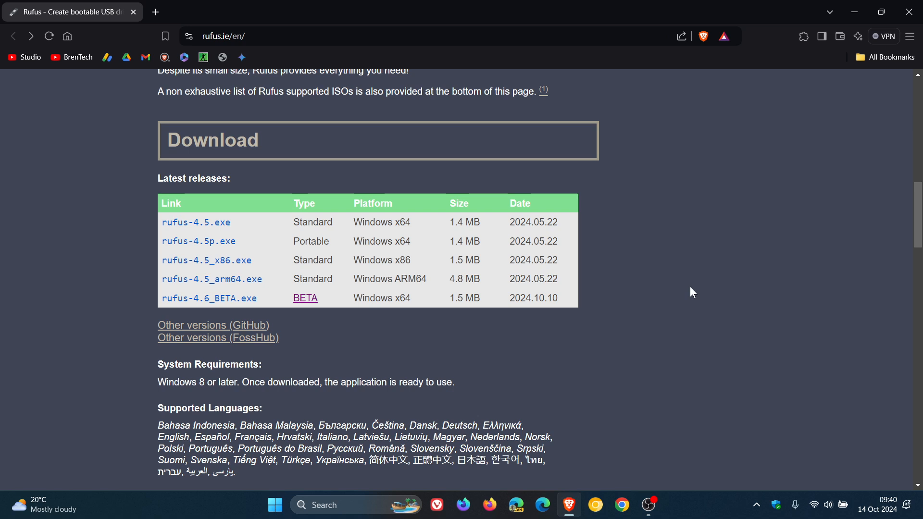
{"action": "mouse_move", "coordinate": [695, 286]}
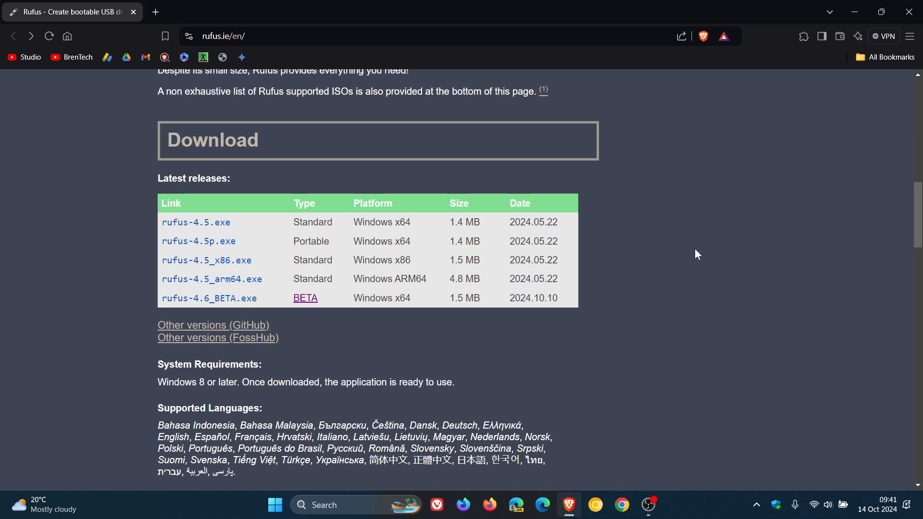
{"action": "mouse_move", "coordinate": [208, 298]}
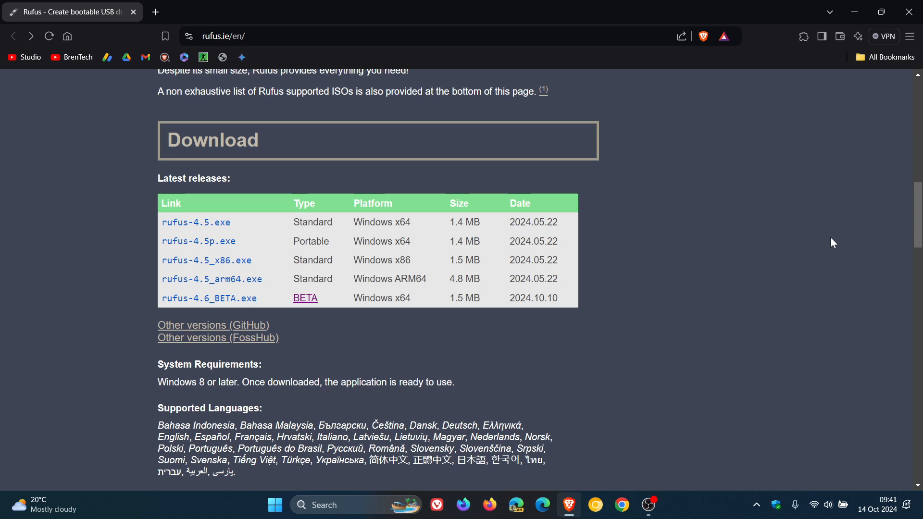
{"action": "mouse_move", "coordinate": [868, 118]}
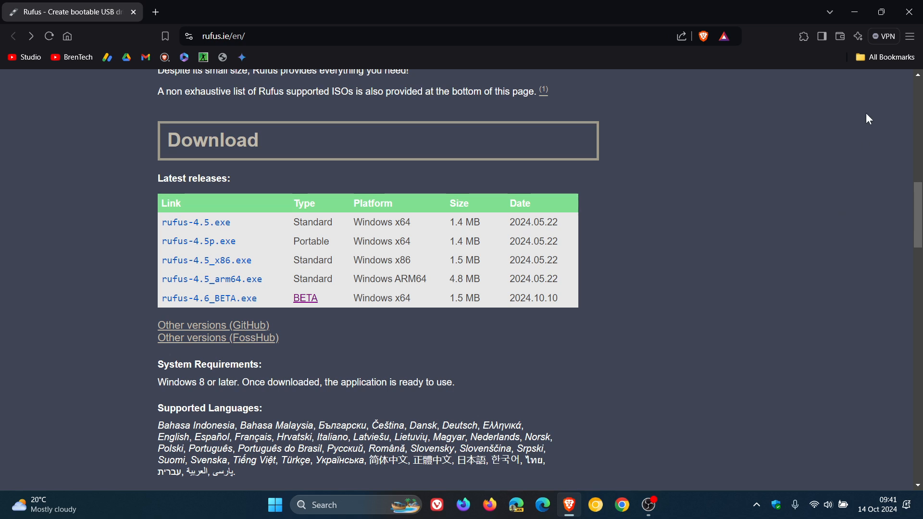